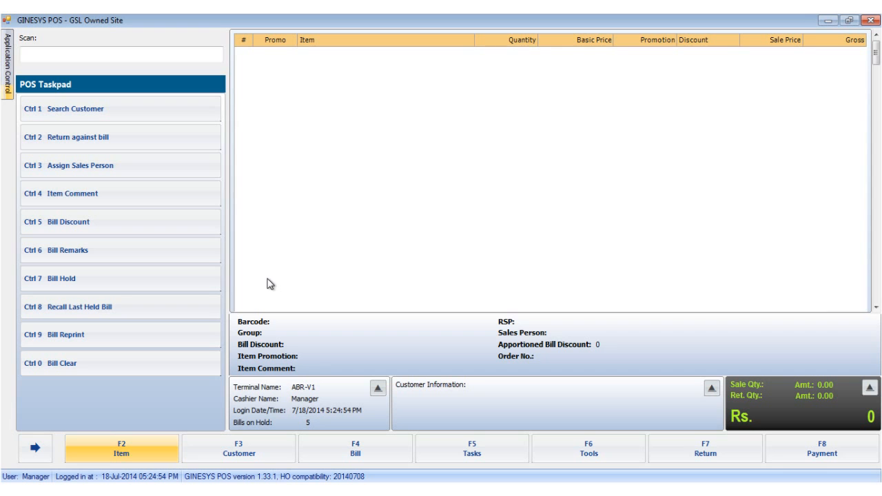
{"action": "mouse_move", "coordinate": [386, 375]}
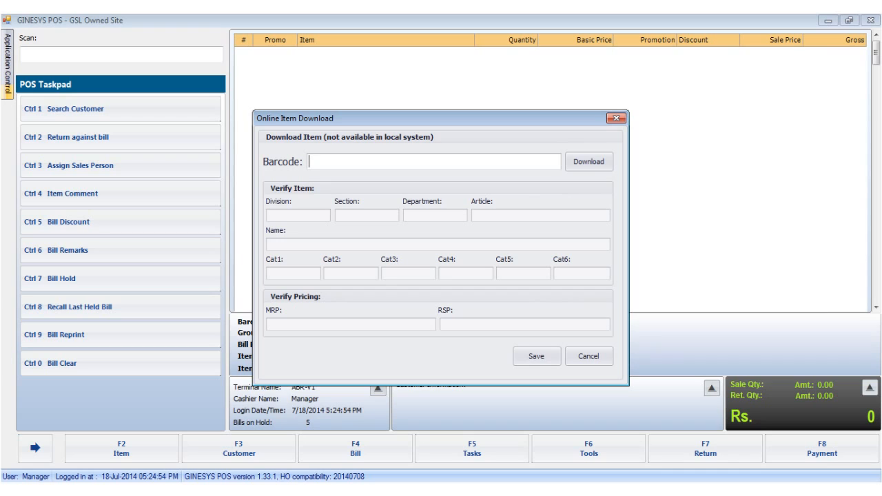
Download item mws001, a men's full-sleeve sweater at 1120.00, and save it to the local database.
{"action": "type", "text": "m"}
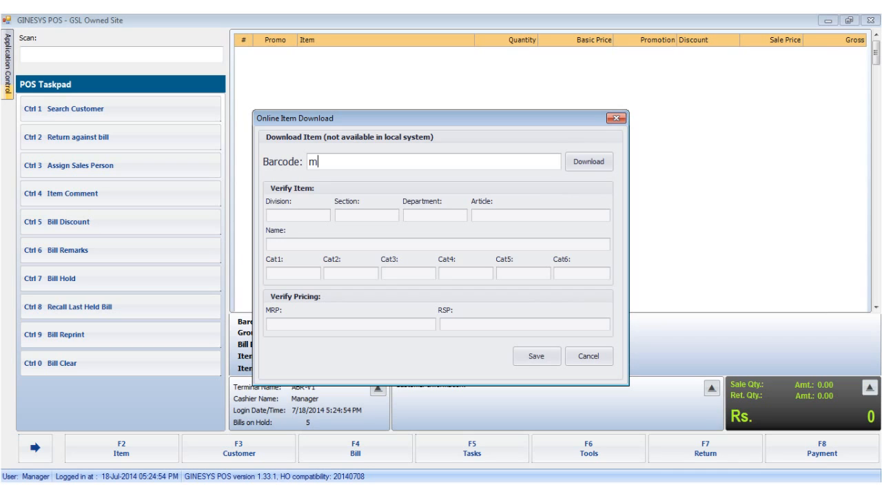
{"action": "type", "text": "ws001"}
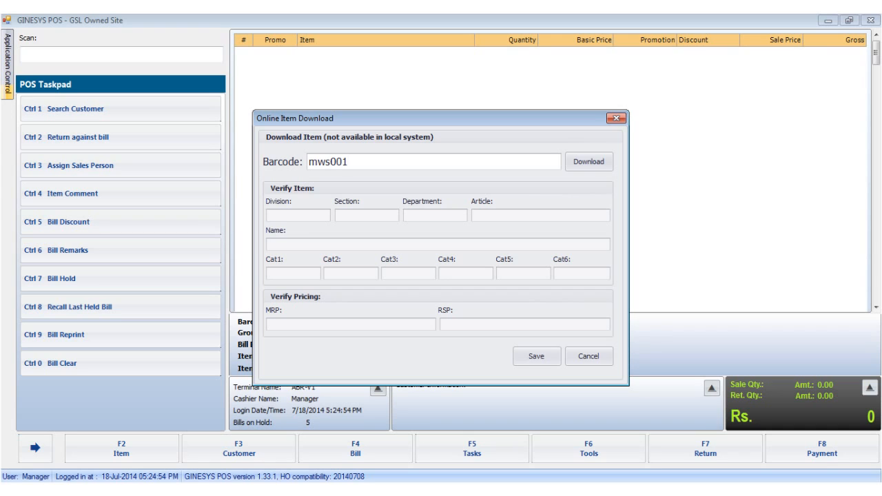
{"action": "left_click", "coordinate": [589, 161]}
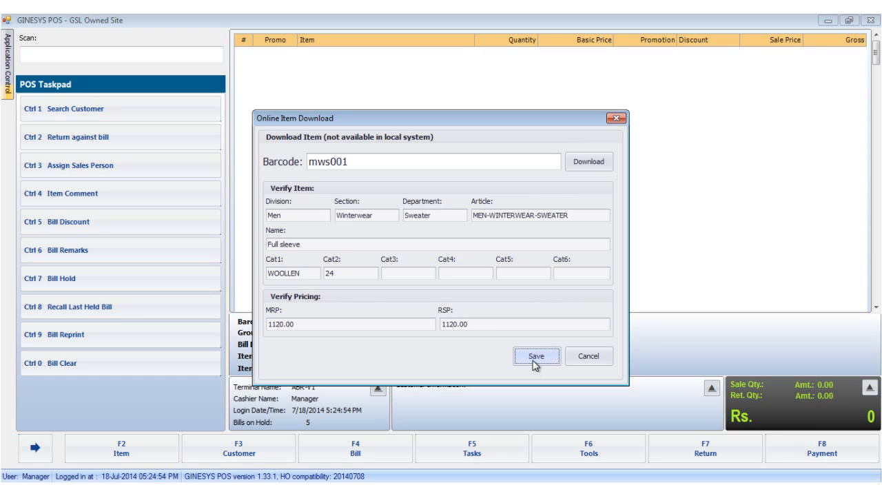
{"action": "left_click", "coordinate": [537, 356]}
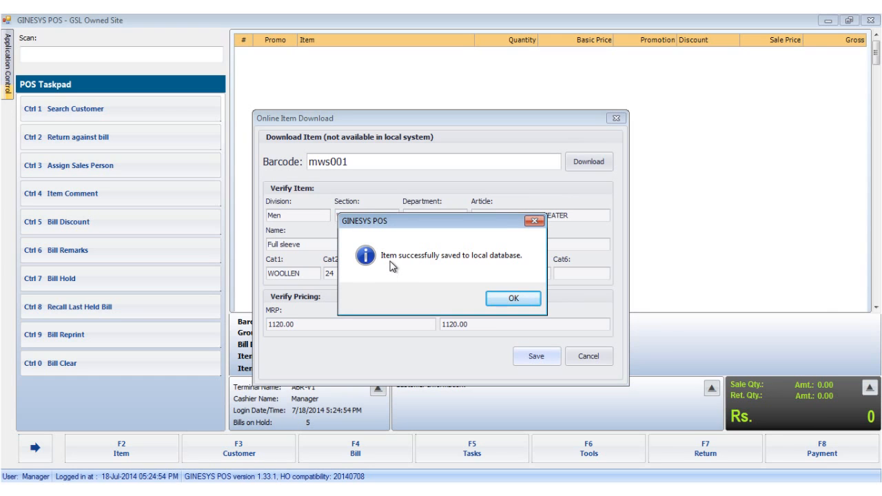
{"action": "mouse_move", "coordinate": [405, 263]}
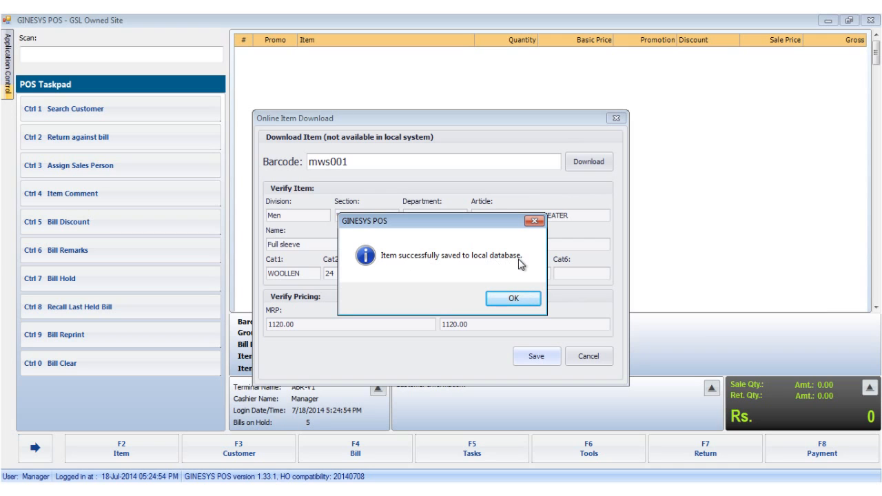
Confirm the save and scan mws001 into the bill as one 1120.00 sweater line.
{"action": "left_click", "coordinate": [513, 297]}
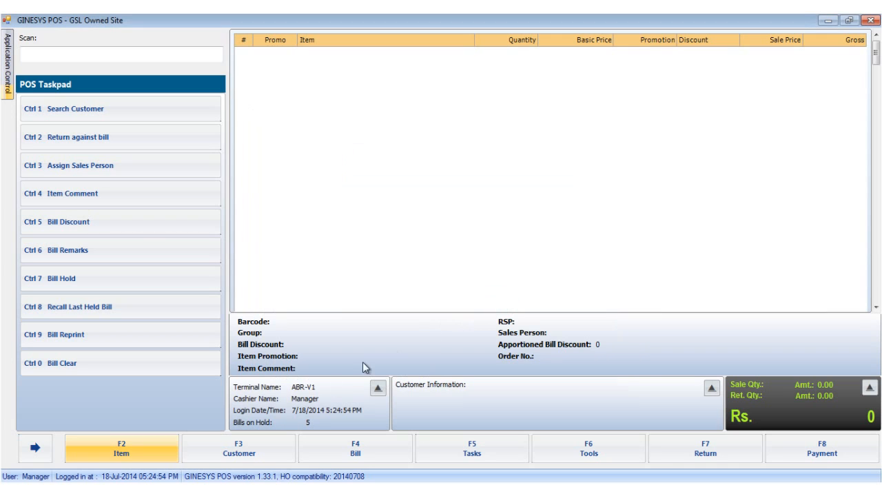
{"action": "mouse_move", "coordinate": [174, 432]}
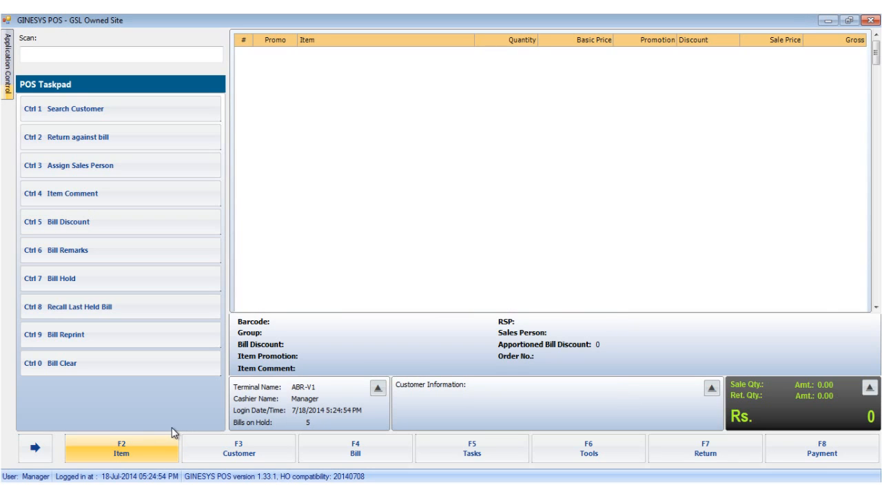
{"action": "mouse_move", "coordinate": [273, 142]}
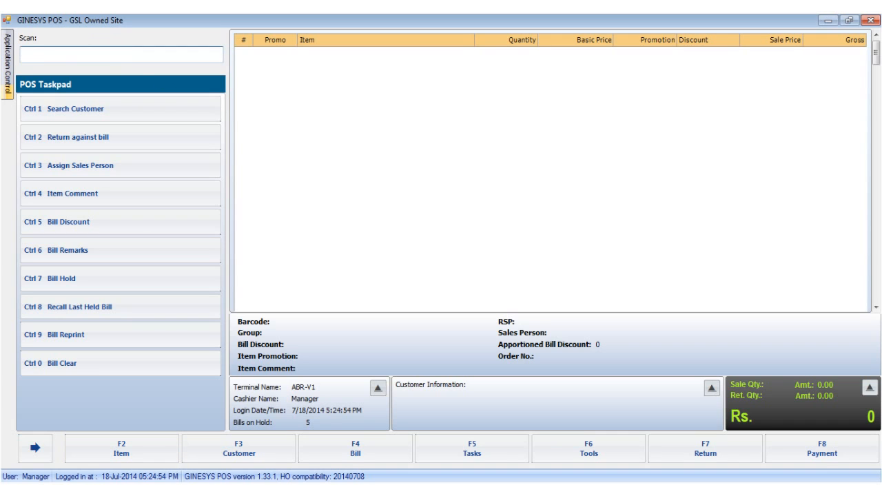
{"action": "type", "text": "mws"}
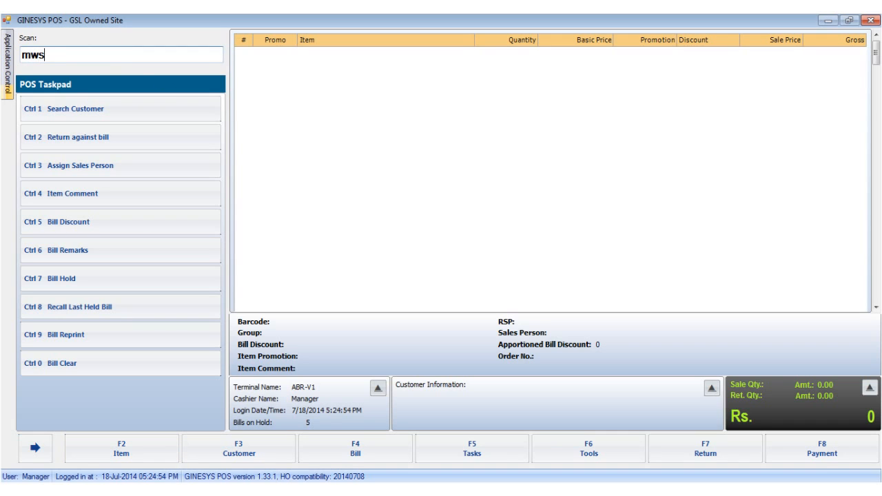
{"action": "type", "text": "001"}
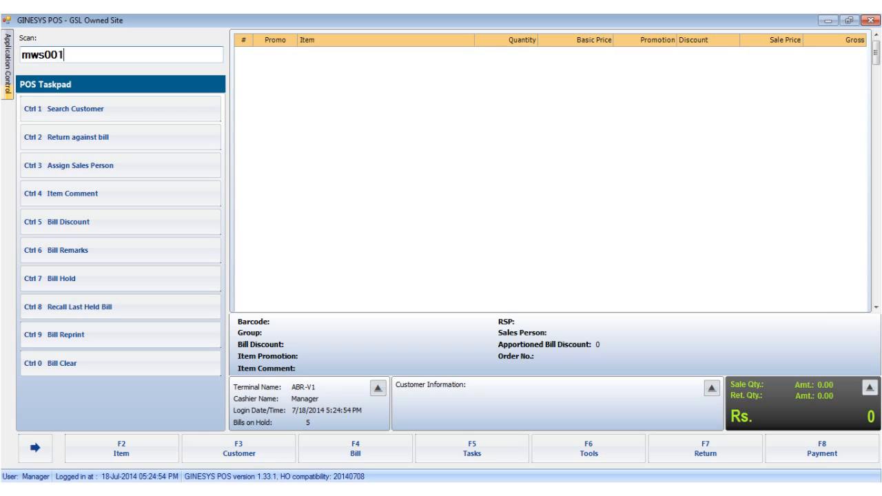
{"action": "key", "text": "Enter"}
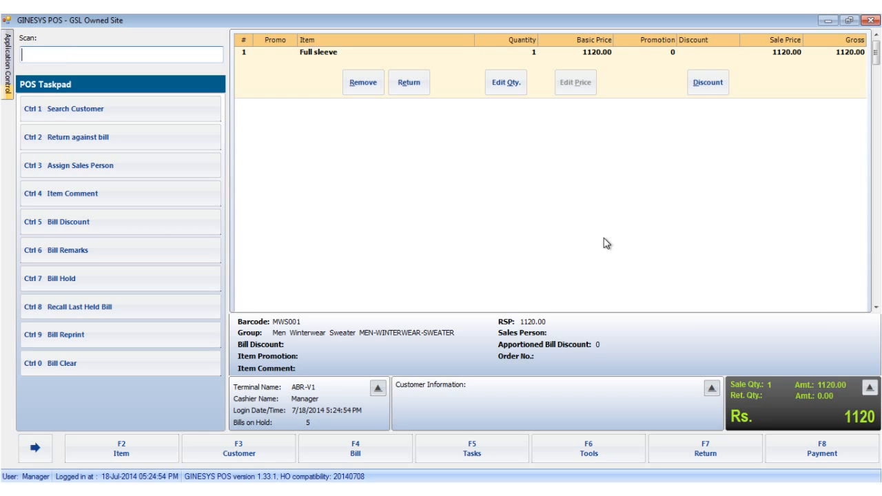